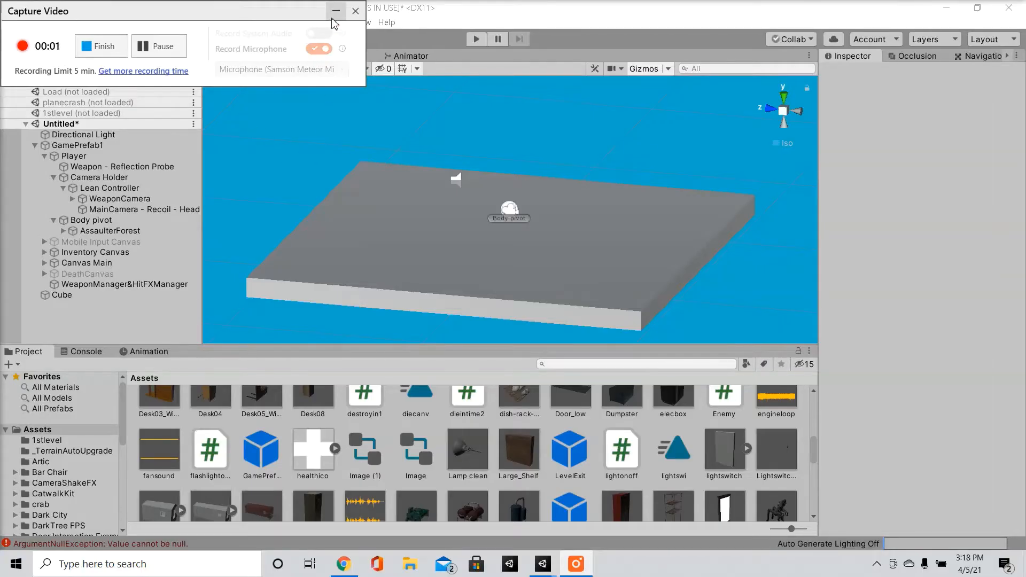
# Minimize the Capture Video window and select the Player object in the Hierarchy.
pyautogui.click(356, 11)
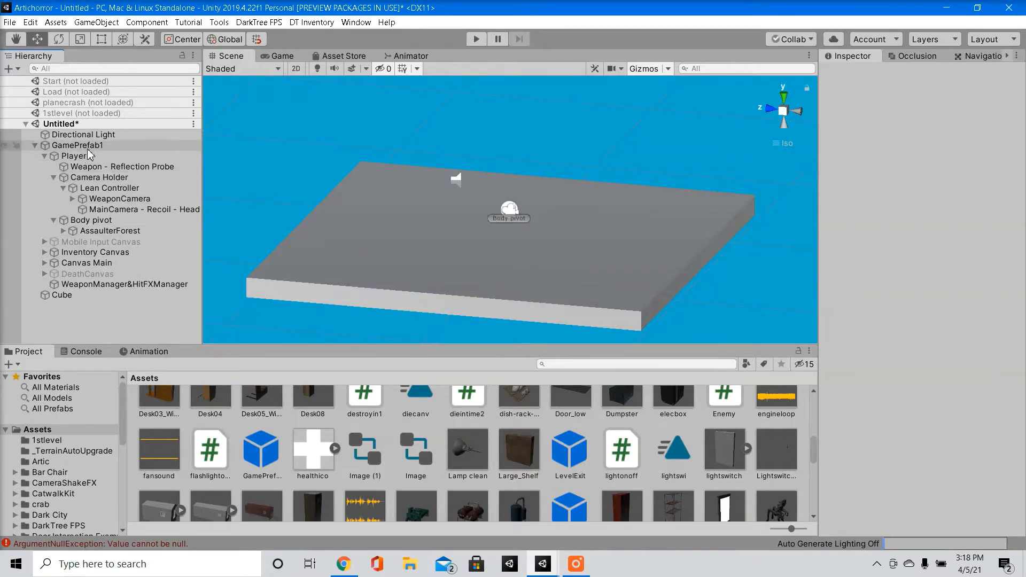
pyautogui.click(73, 156)
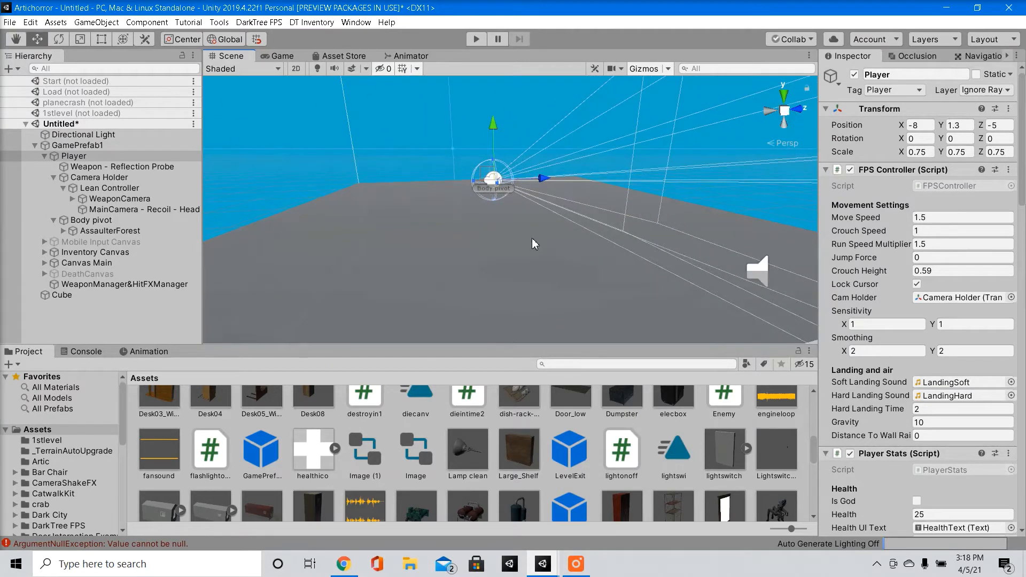
# Select MainCamera - Recoil - Head under the Player to show its camera properties.
pyautogui.click(79, 145)
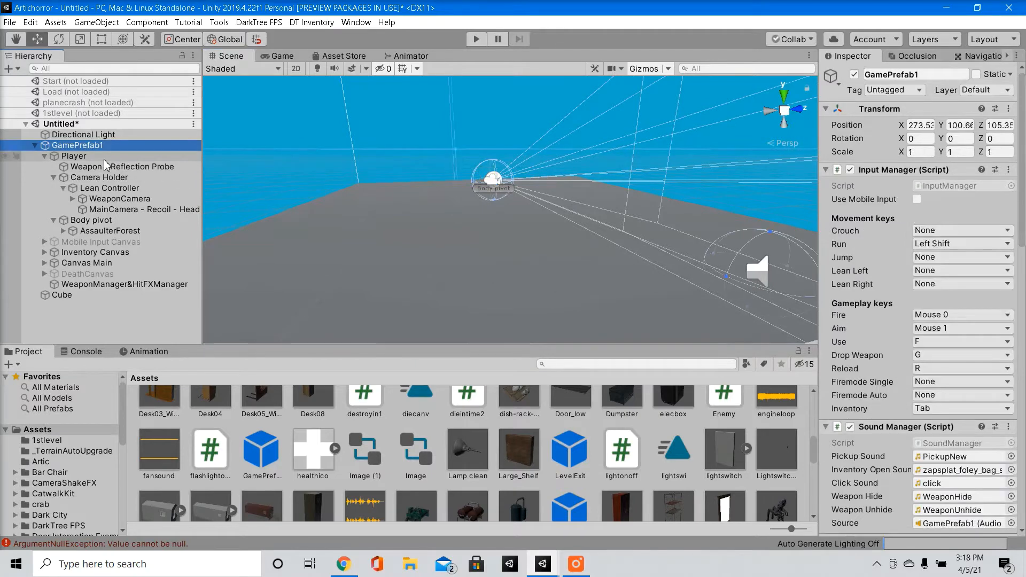
pyautogui.click(73, 155)
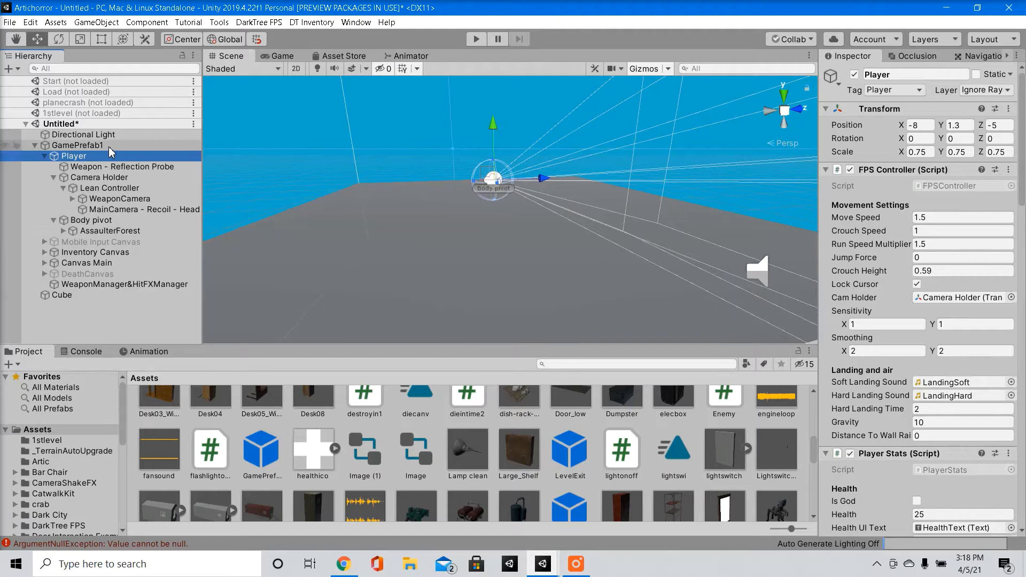
pyautogui.click(78, 145)
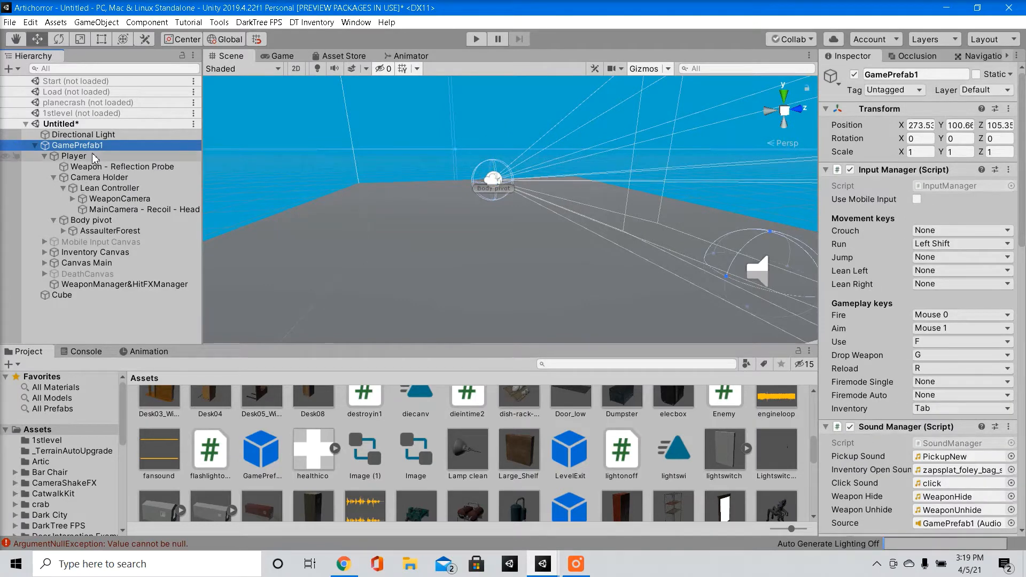
pyautogui.click(73, 156)
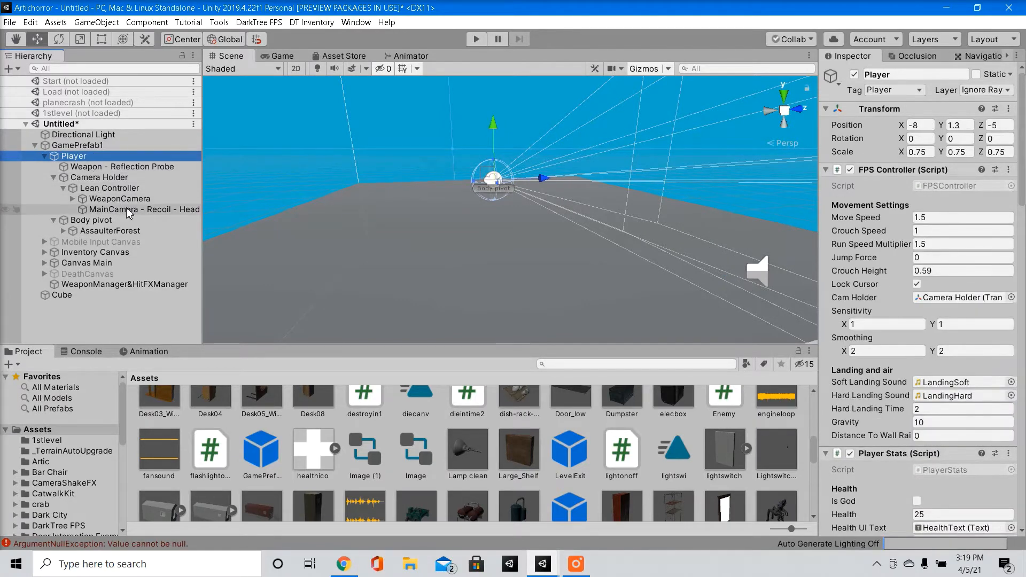
pyautogui.click(143, 210)
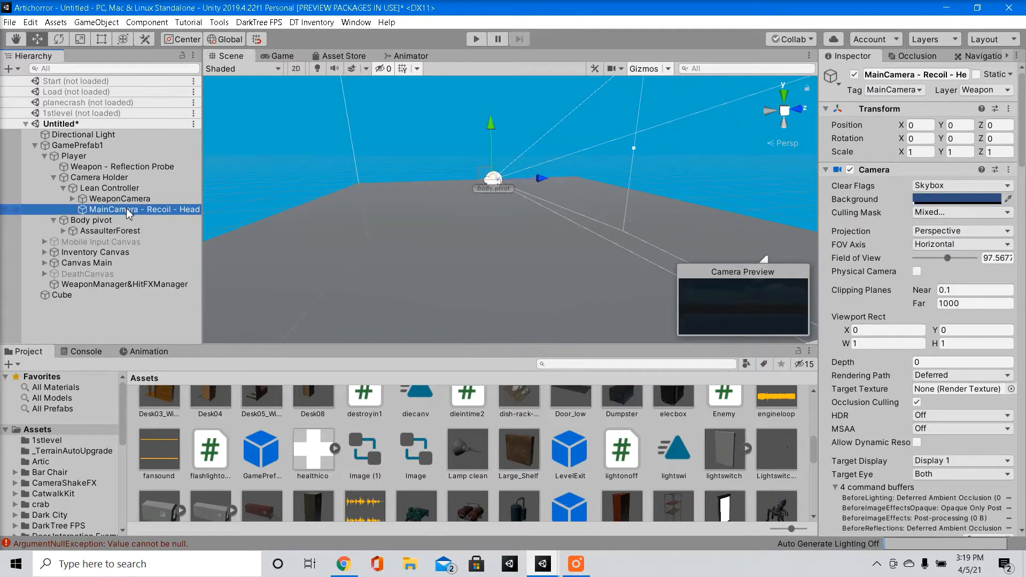
# Create a Spot Light under the main camera and check it in the Game view.
pyautogui.rightClick(128, 211)
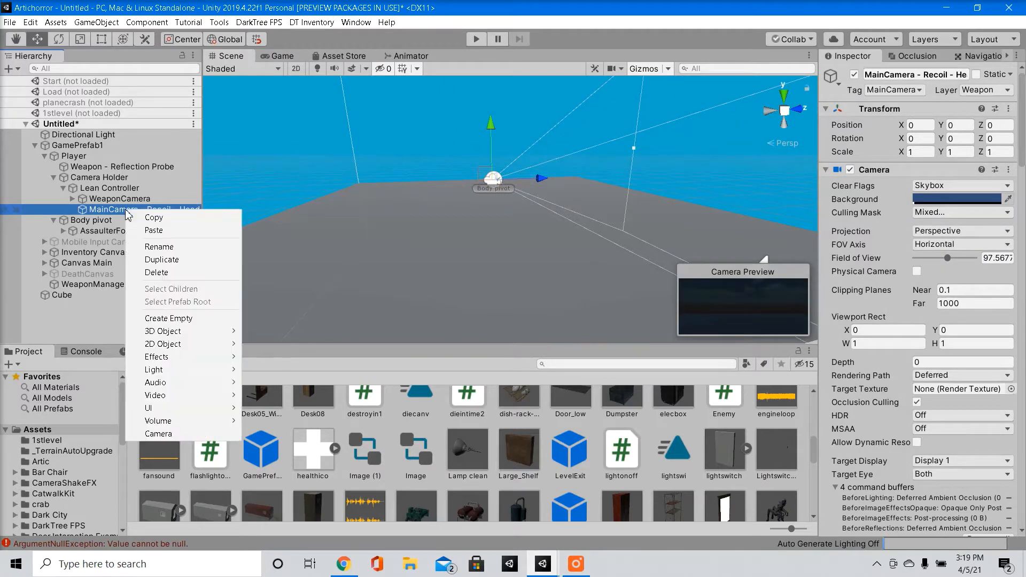
pyautogui.moveTo(177, 378)
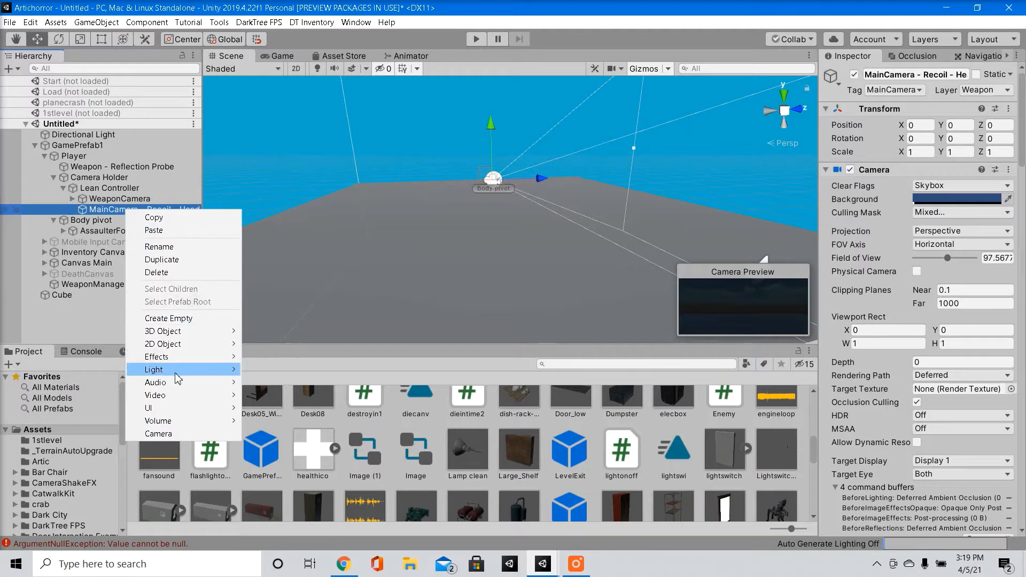
pyautogui.moveTo(154, 370)
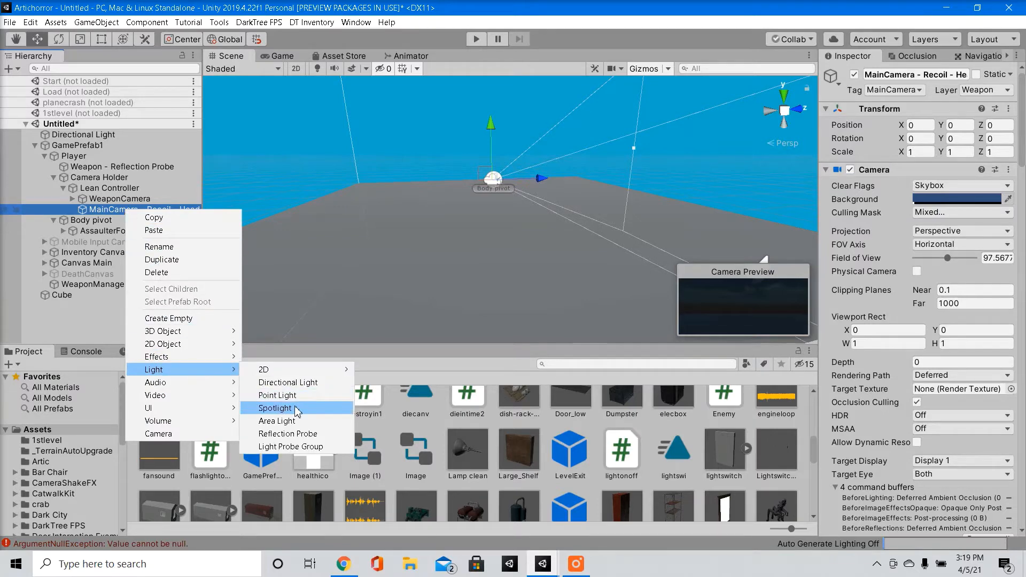
pyautogui.click(275, 408)
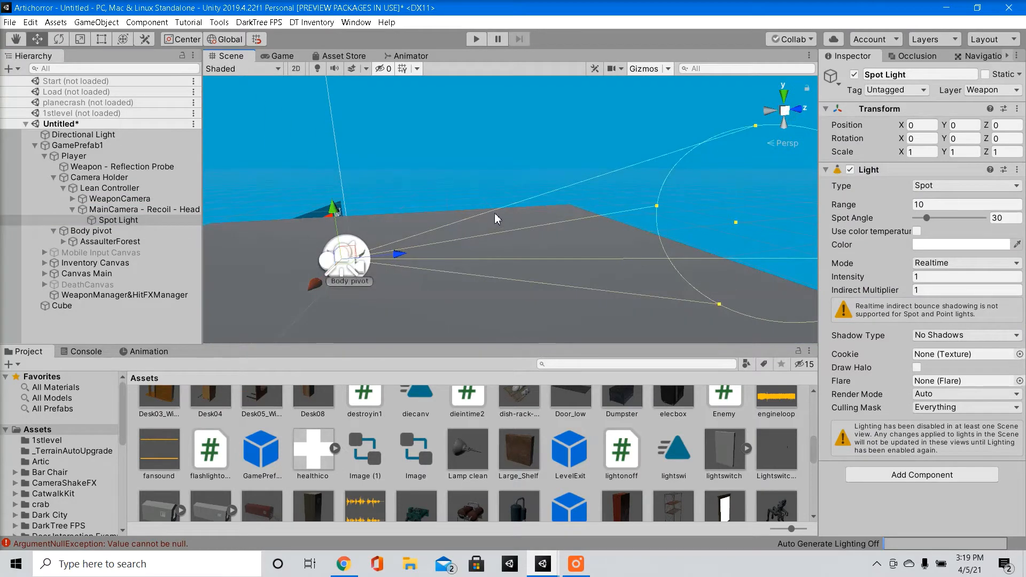
pyautogui.click(282, 55)
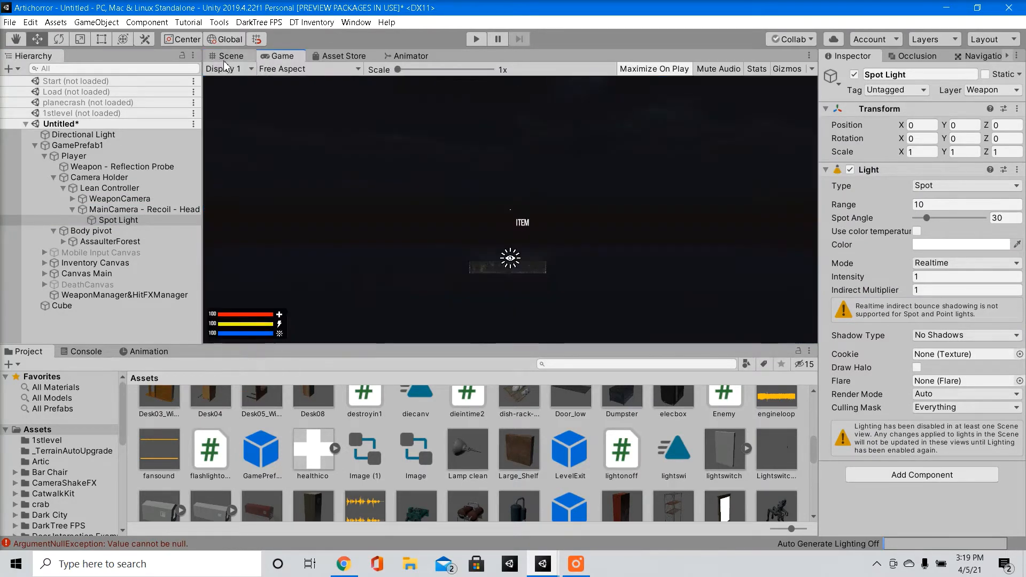
pyautogui.click(230, 55)
pyautogui.write('2')
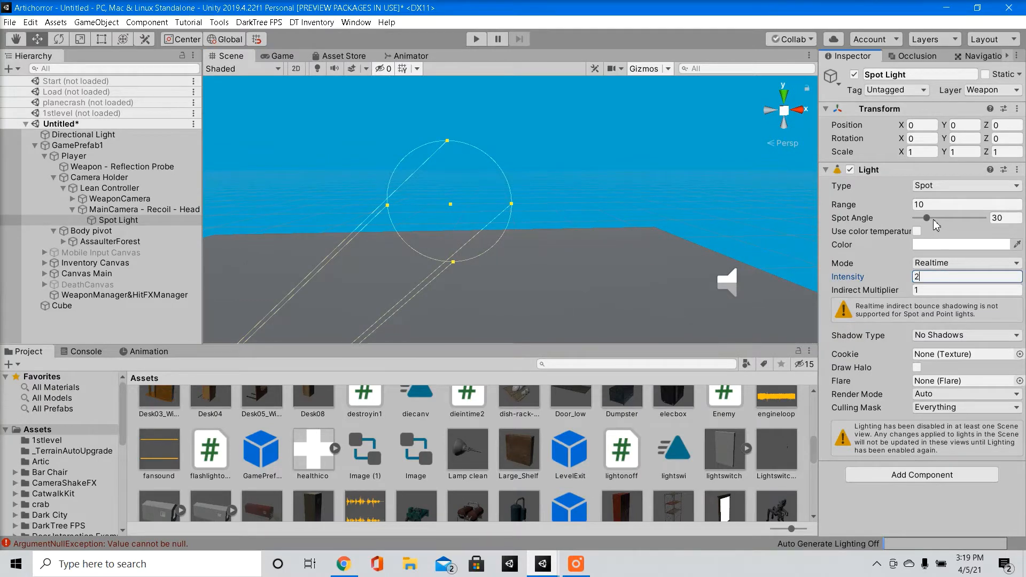
# Confirm intensity 2, set the Spot Angle to 38 and disable the Light component.
pyautogui.click(966, 204)
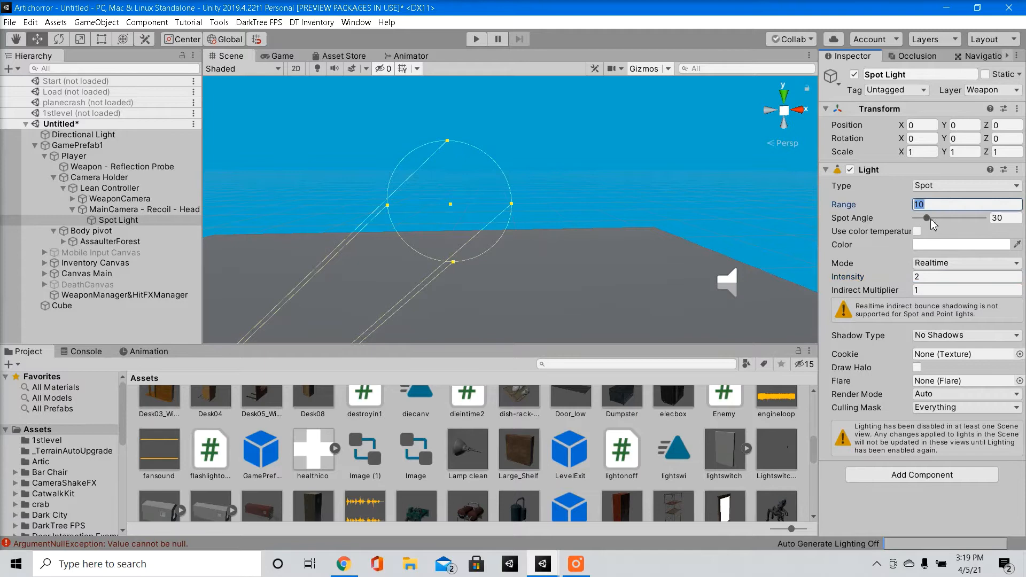
pyautogui.moveTo(927, 217); pyautogui.dragTo(936, 218)
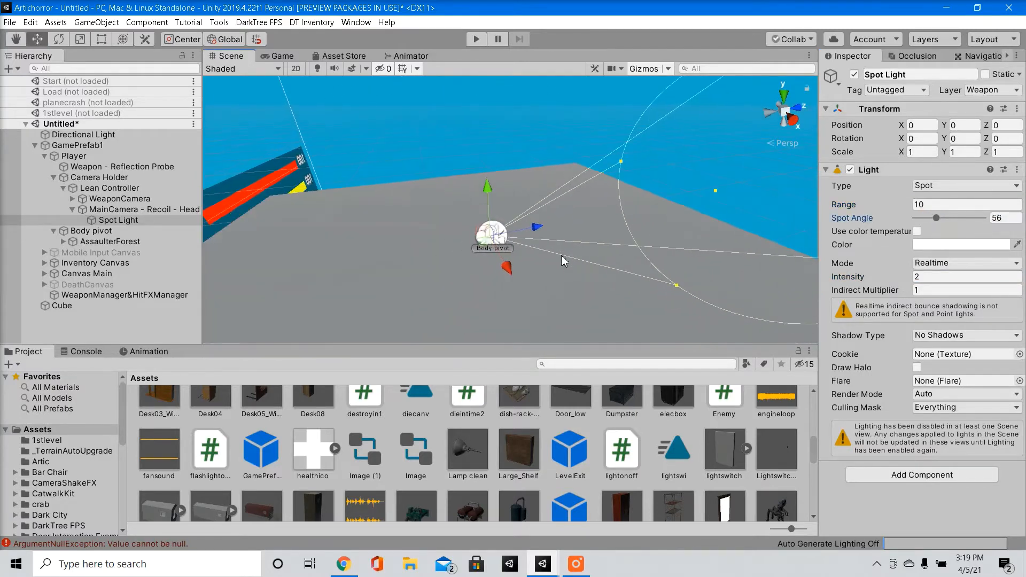
pyautogui.moveTo(938, 218); pyautogui.dragTo(928, 218)
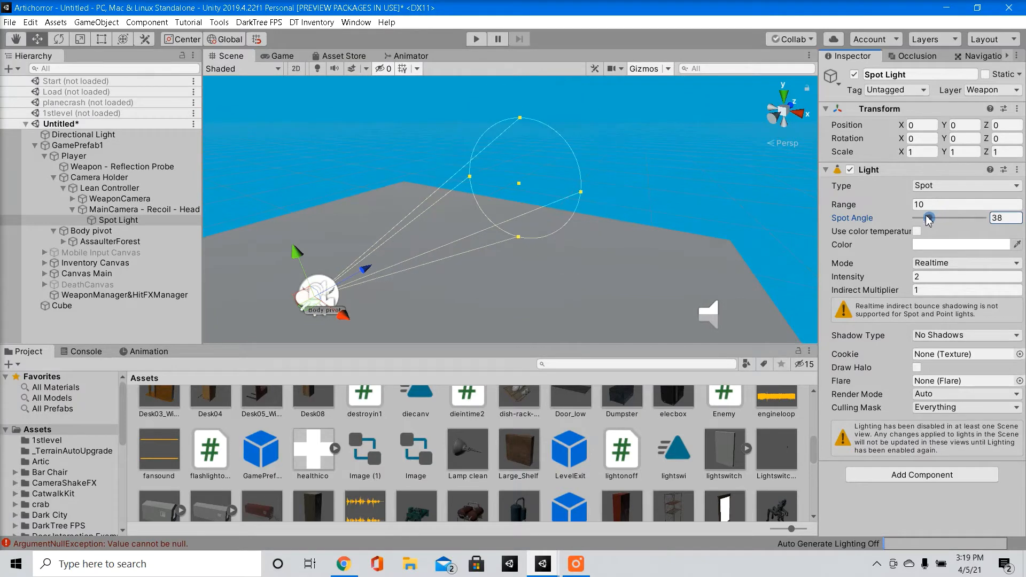
pyautogui.moveTo(852, 186)
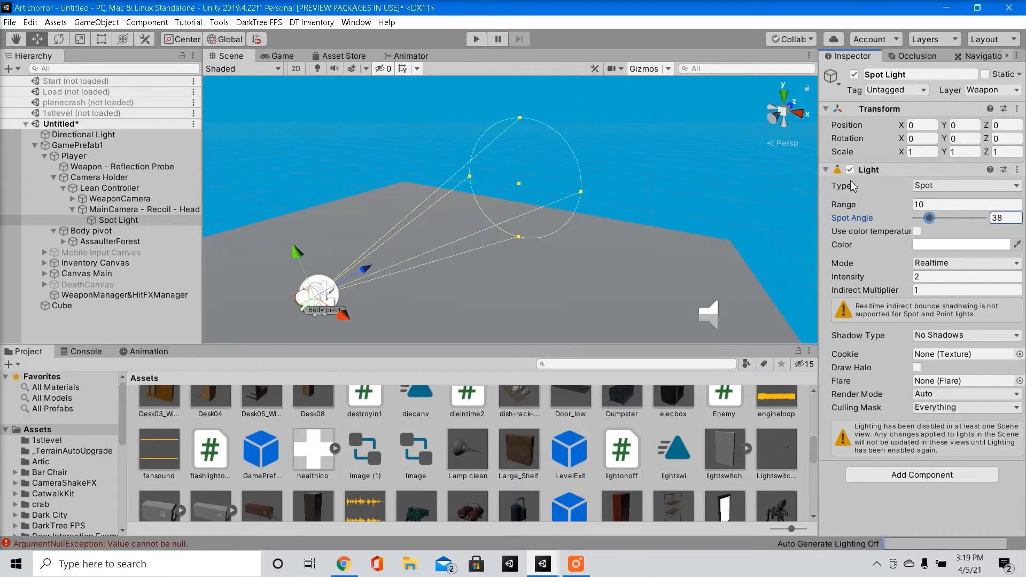
pyautogui.click(850, 170)
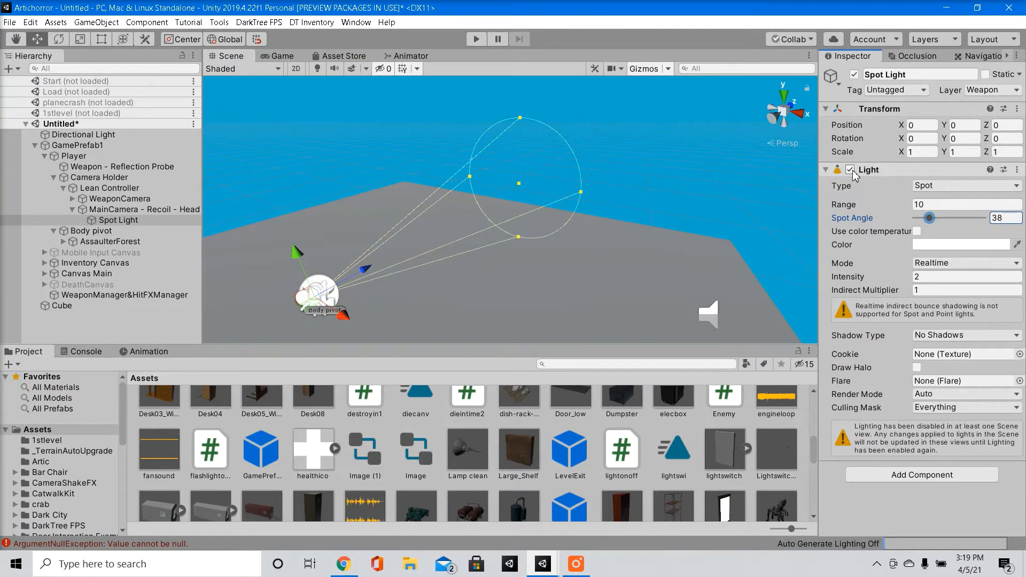
pyautogui.click(851, 170)
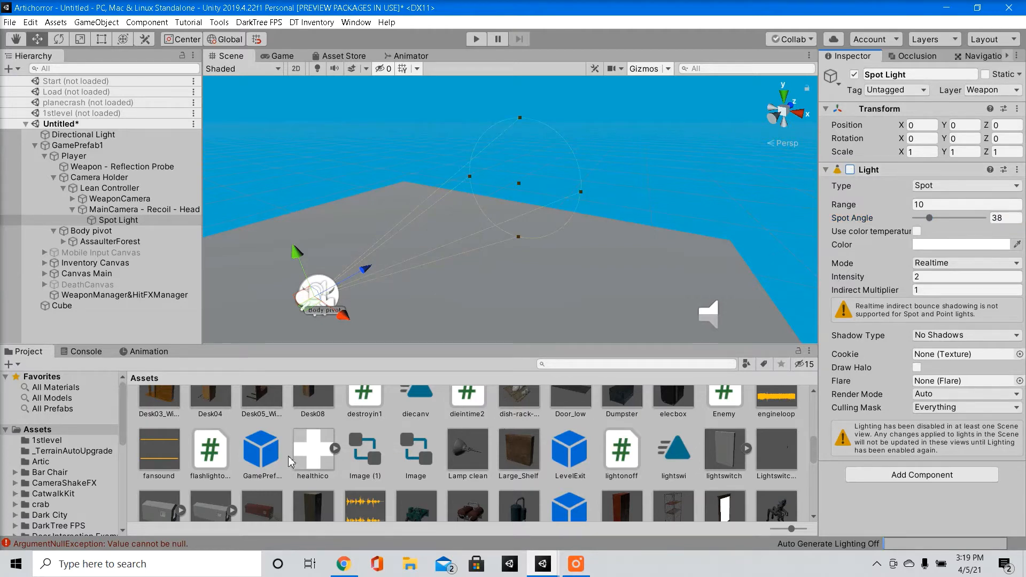
# Open the flashlightonoff script asset in Visual Studio from the Project window.
pyautogui.rightClick(210, 451)
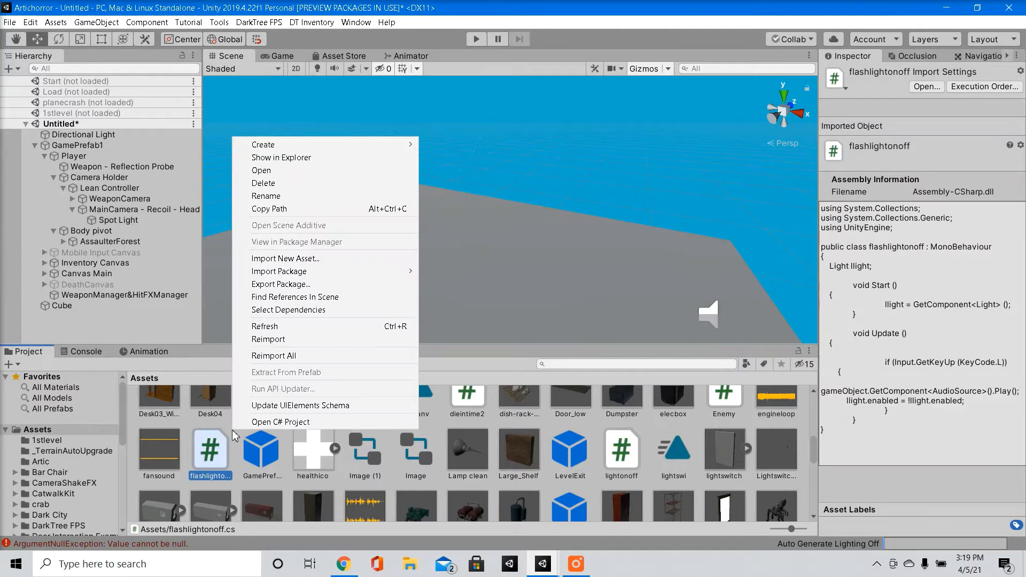
pyautogui.moveTo(262, 145)
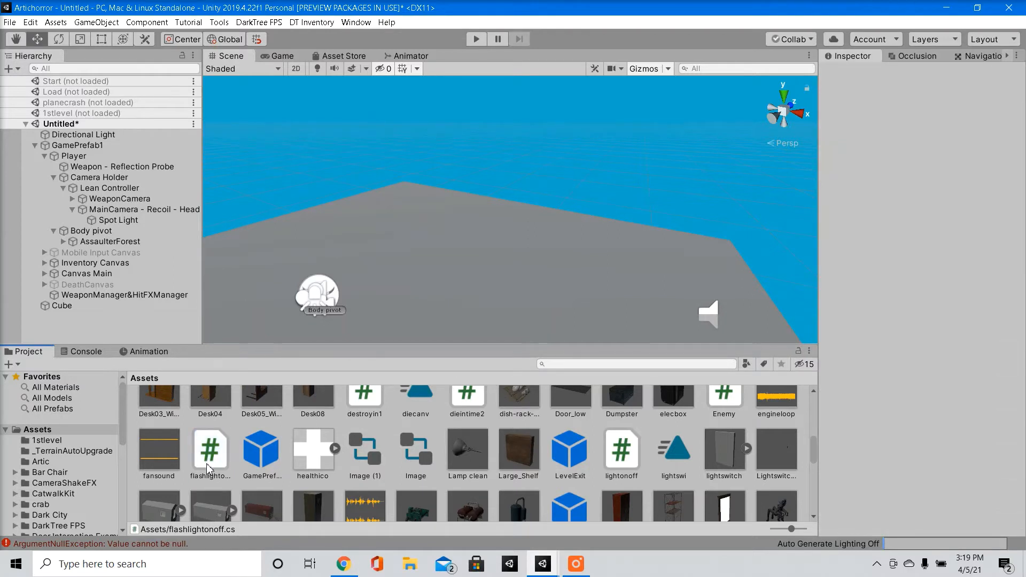
pyautogui.doubleClick(210, 448)
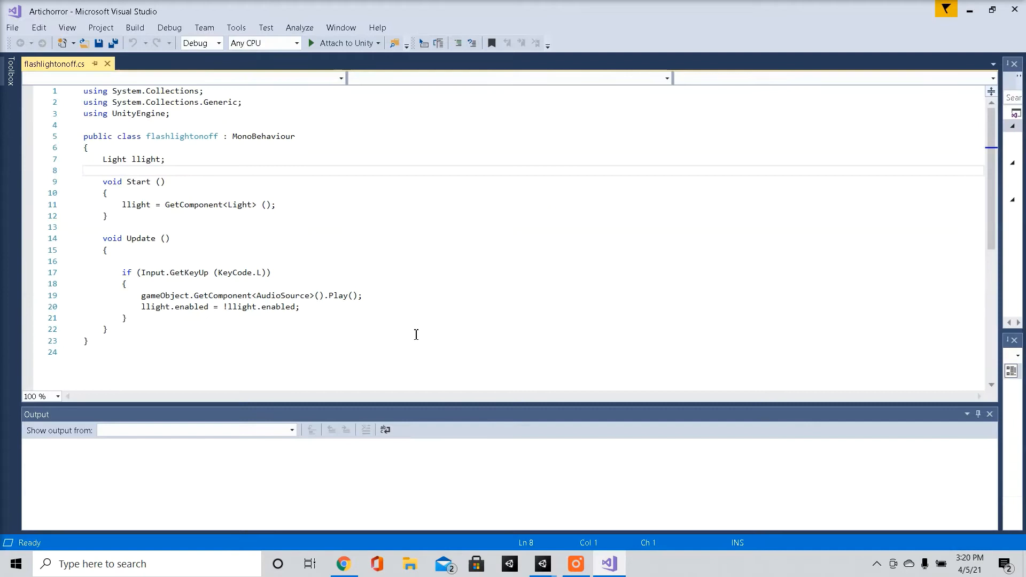
# Inspect the Input.GetKeyUp(KeyCode.L) line and save the flashlightonoff script.
pyautogui.doubleClick(181, 136)
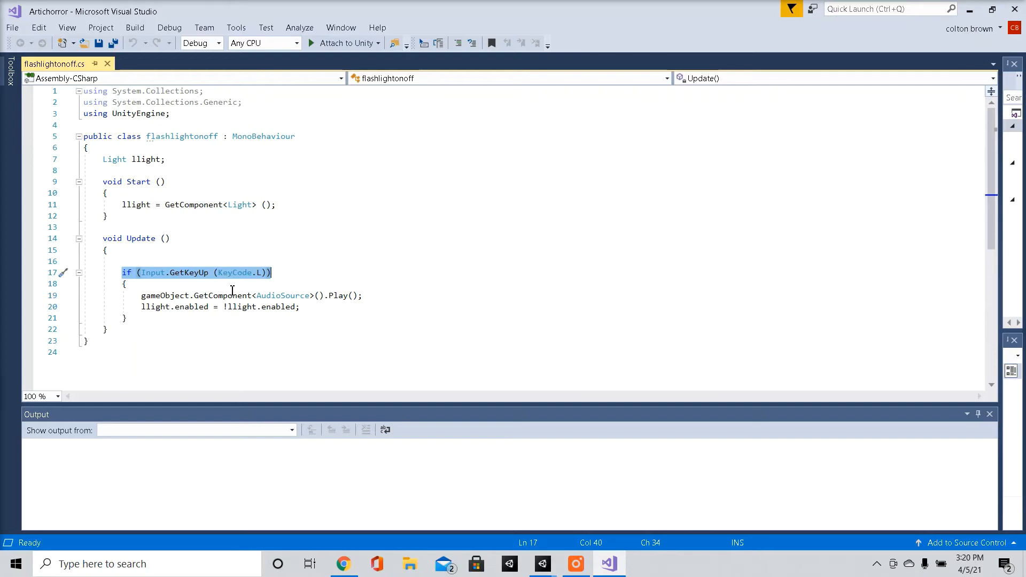
pyautogui.moveTo(288, 313)
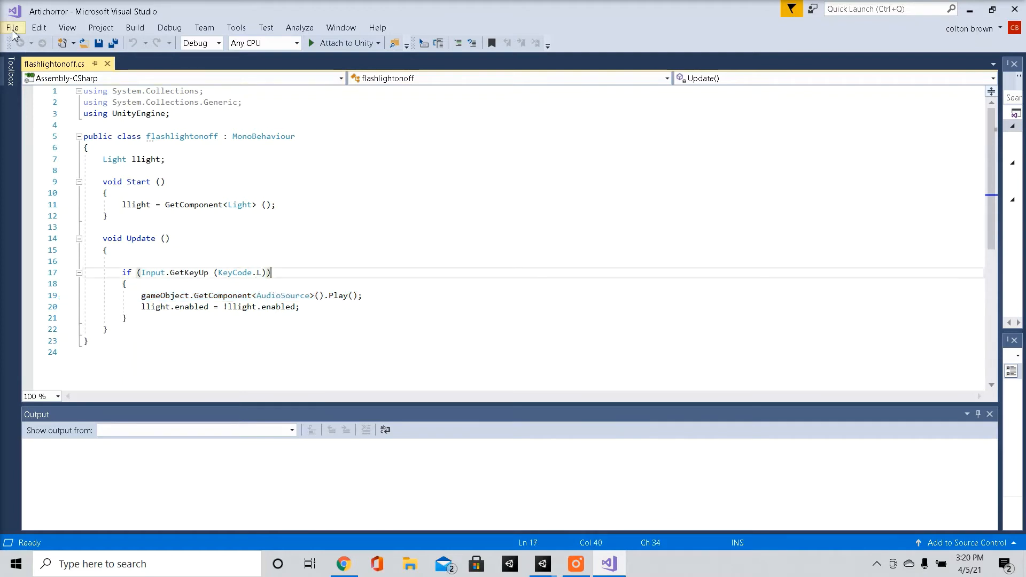
pyautogui.press('ctrl+a')
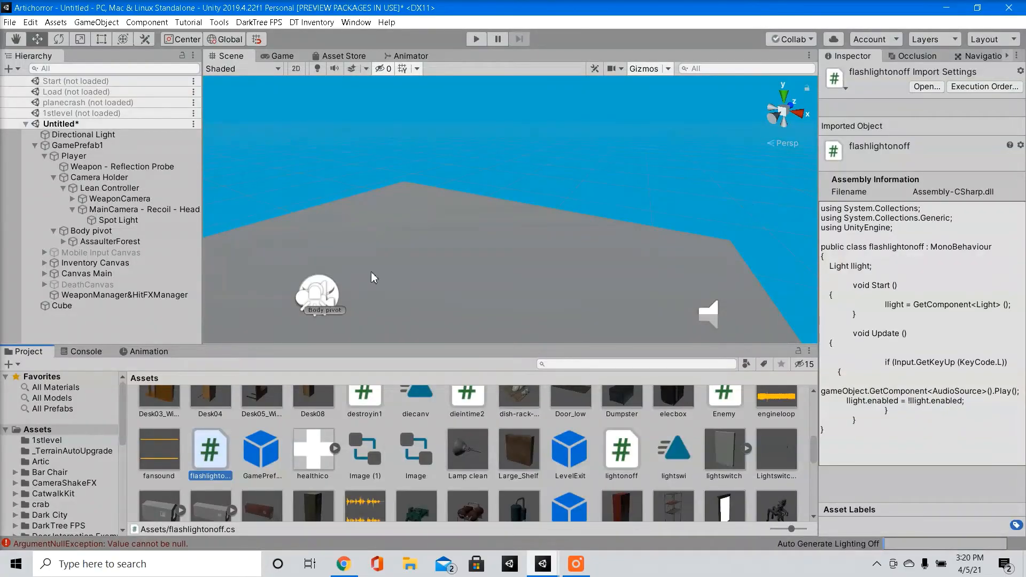
# Select the Spot Light to show its Flashlightonoff script and disabled Light.
pyautogui.click(119, 220)
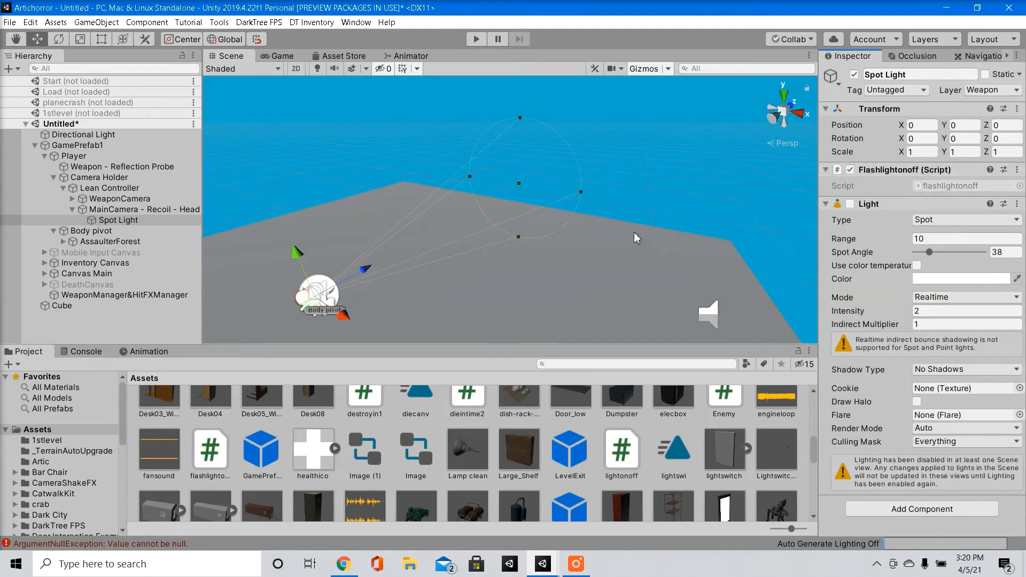
pyautogui.click(109, 187)
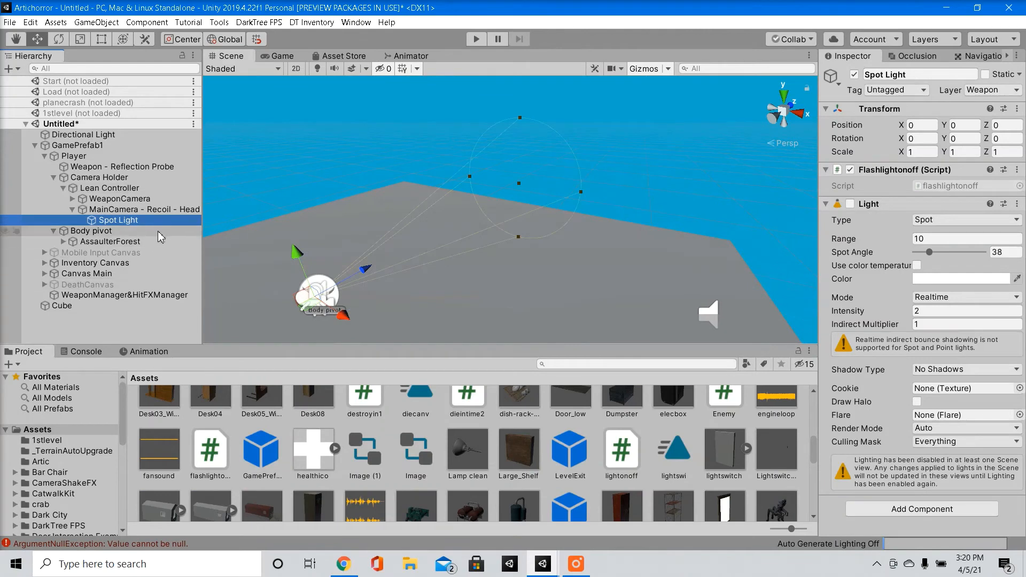
# Add an Audio Source to the Spot Light with Play On Awake turned off.
pyautogui.click(922, 509)
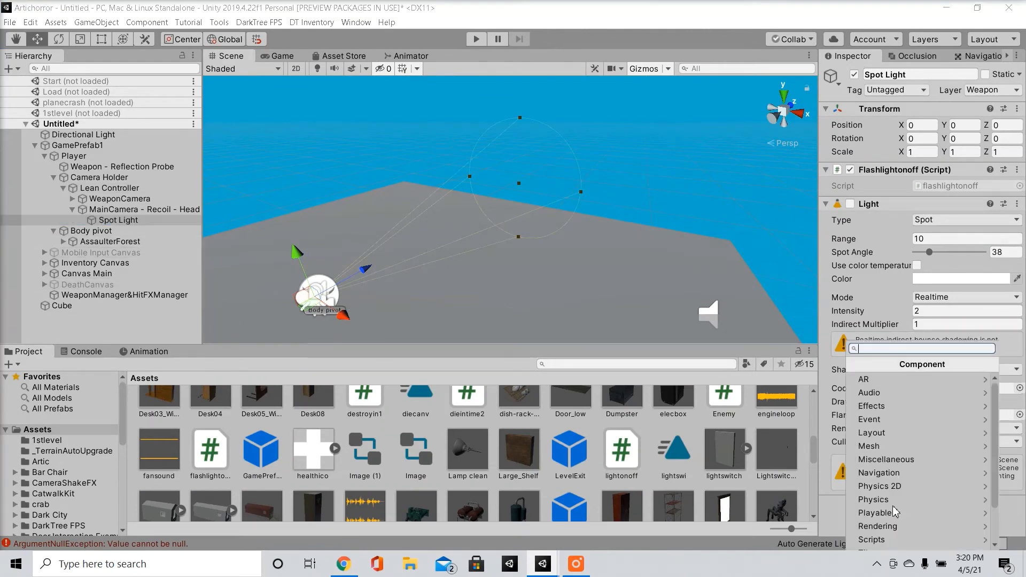
pyautogui.write('aud')
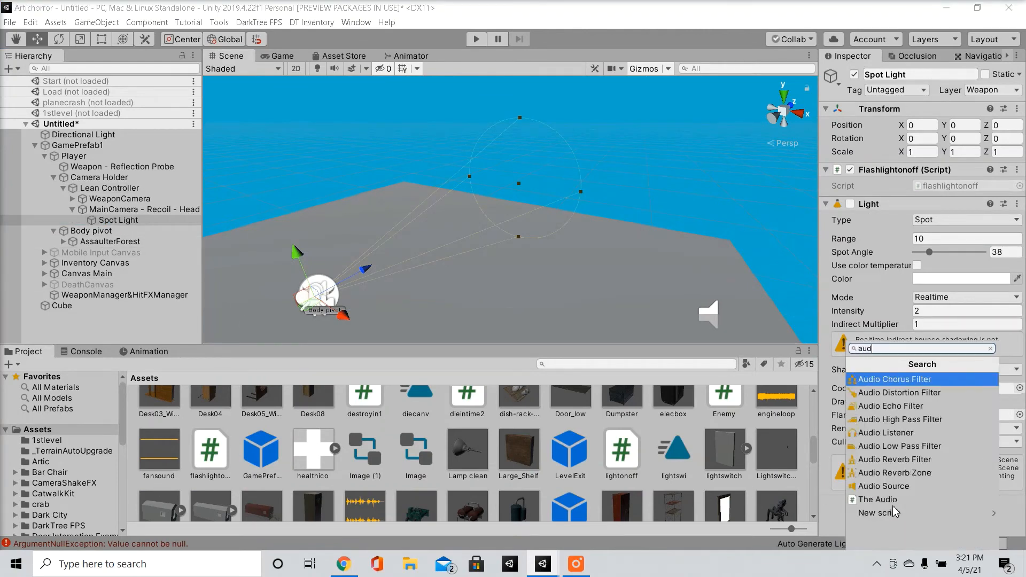
pyautogui.click(884, 486)
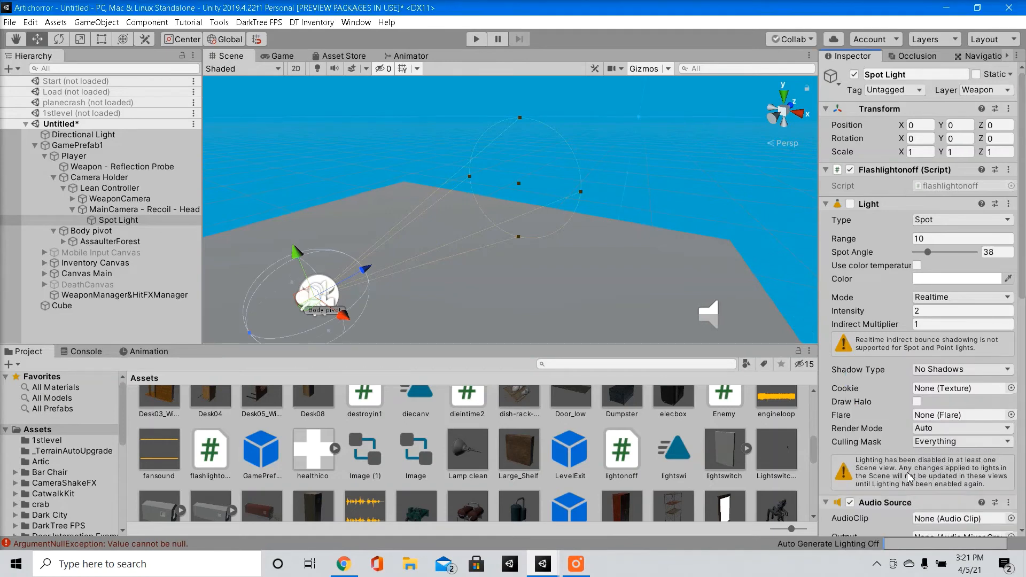
pyautogui.scroll(-3)
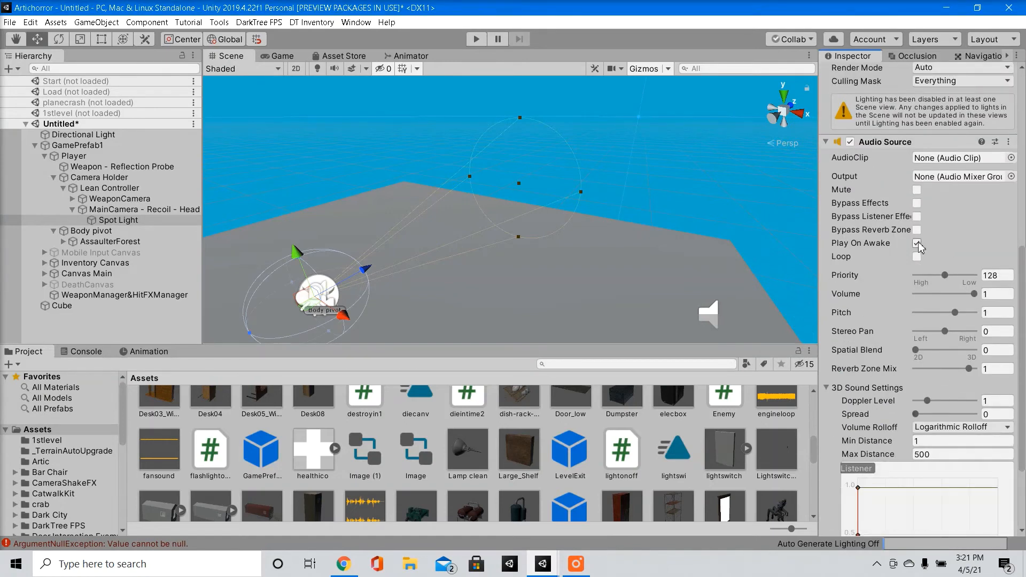
pyautogui.click(917, 244)
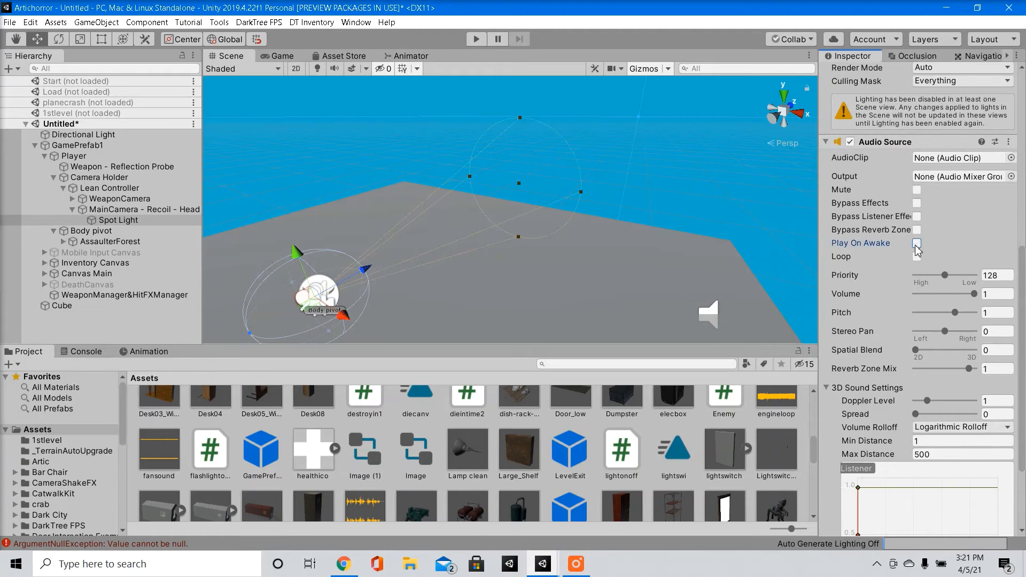
pyautogui.click(917, 243)
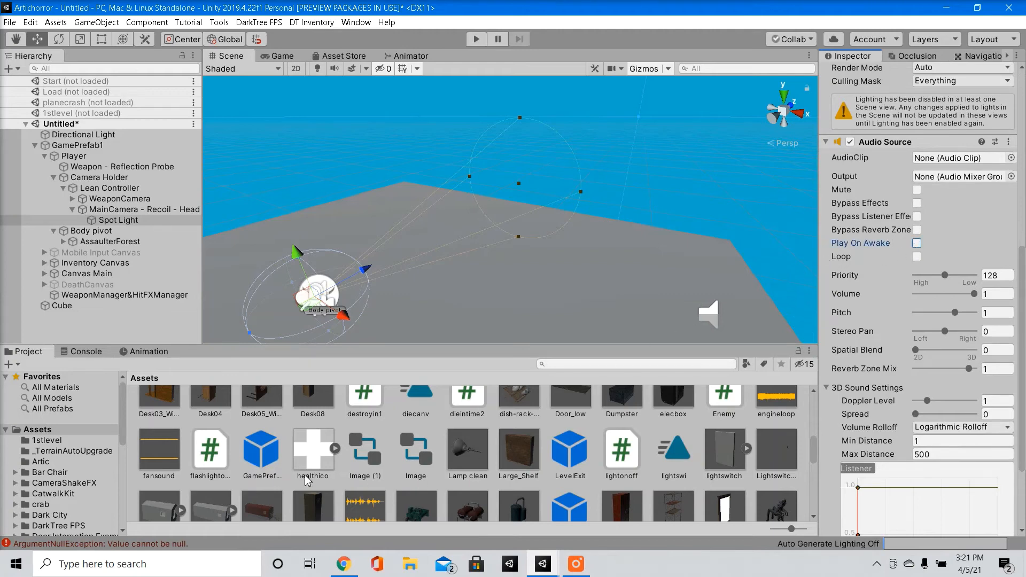
pyautogui.scroll(-3)
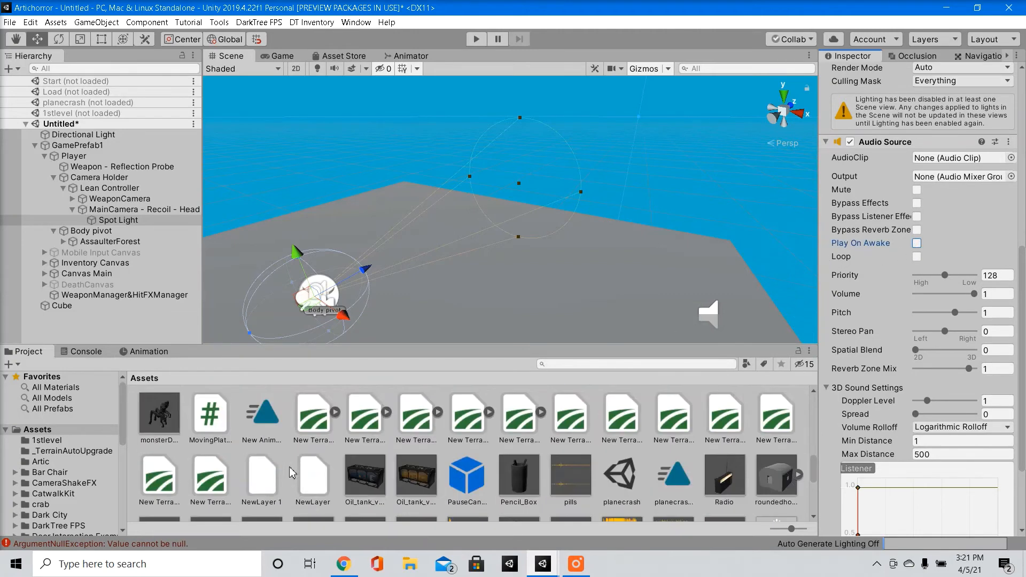
pyautogui.scroll(-3)
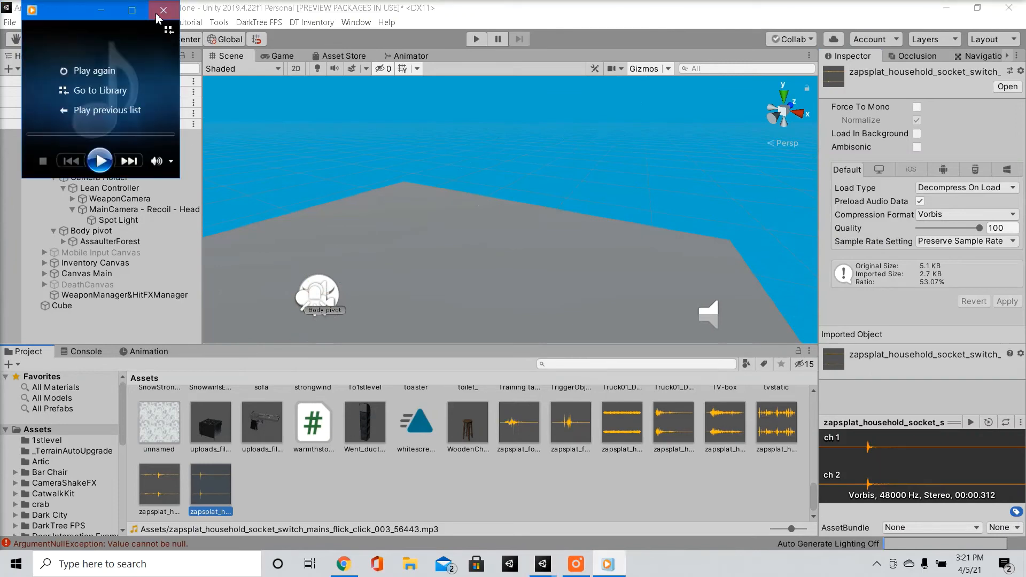
# Close the click-sound preview, dismiss the Save Scene prompt and enter Play mode.
pyautogui.click(163, 10)
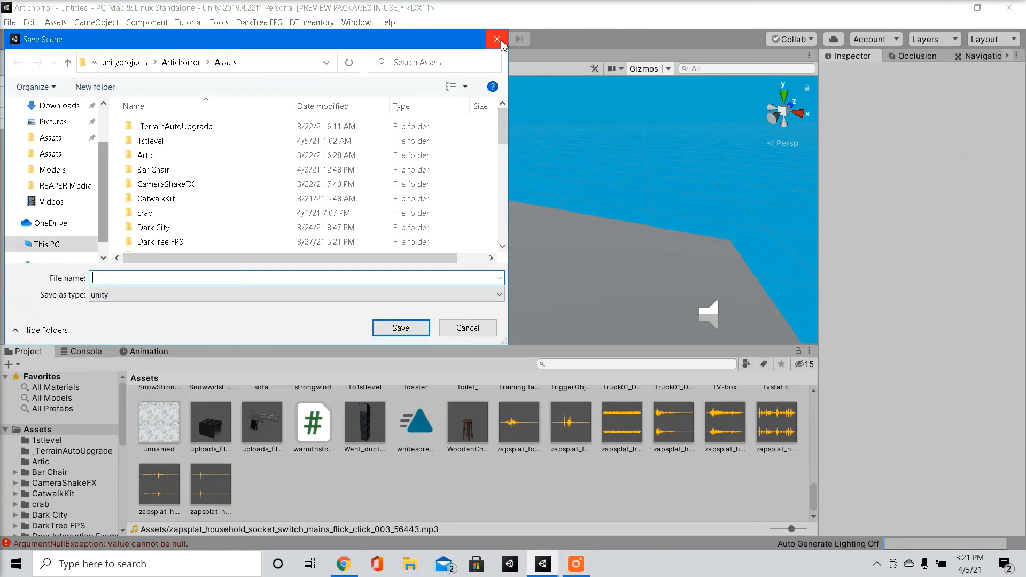
pyautogui.click(496, 39)
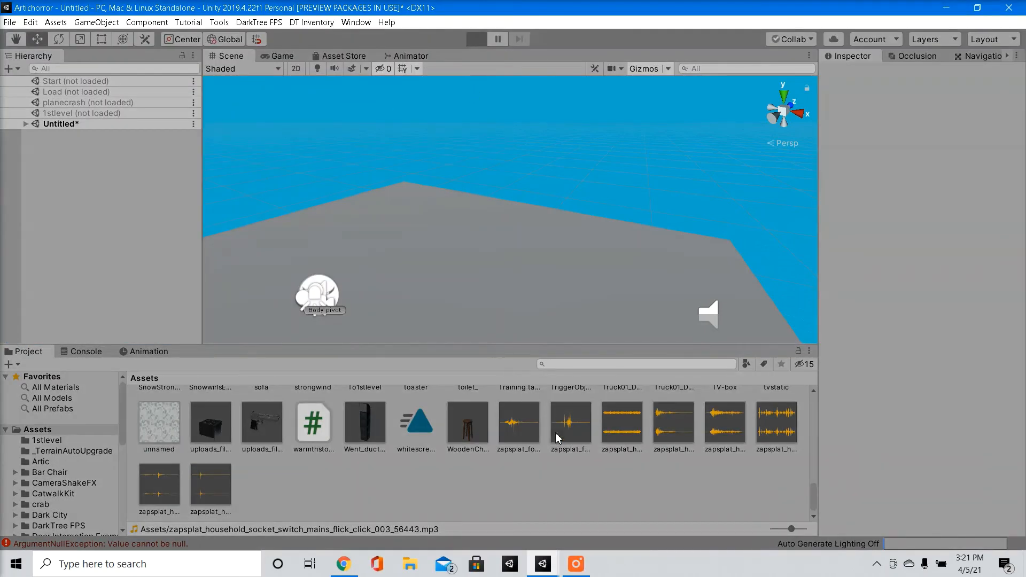
pyautogui.click(475, 38)
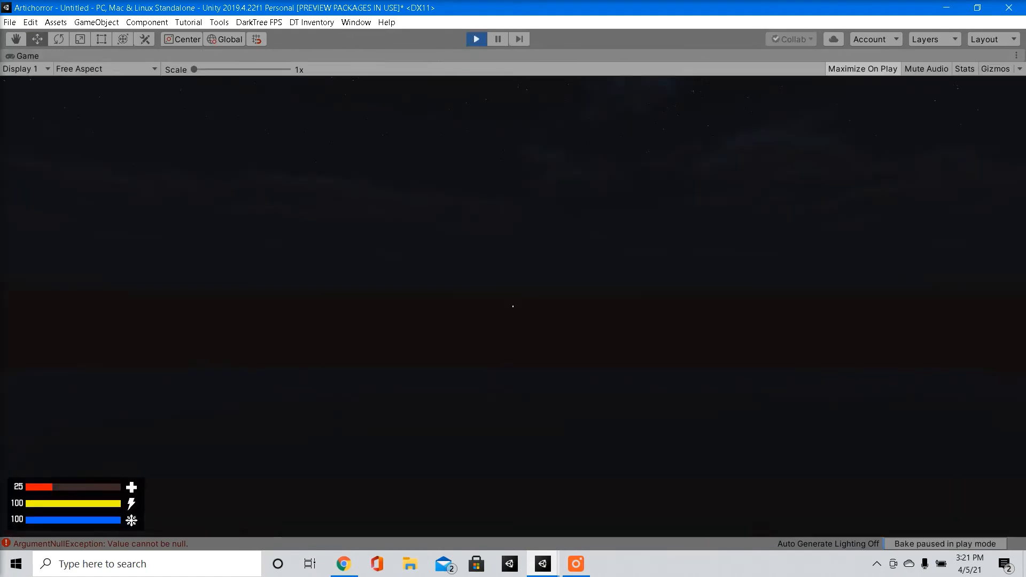